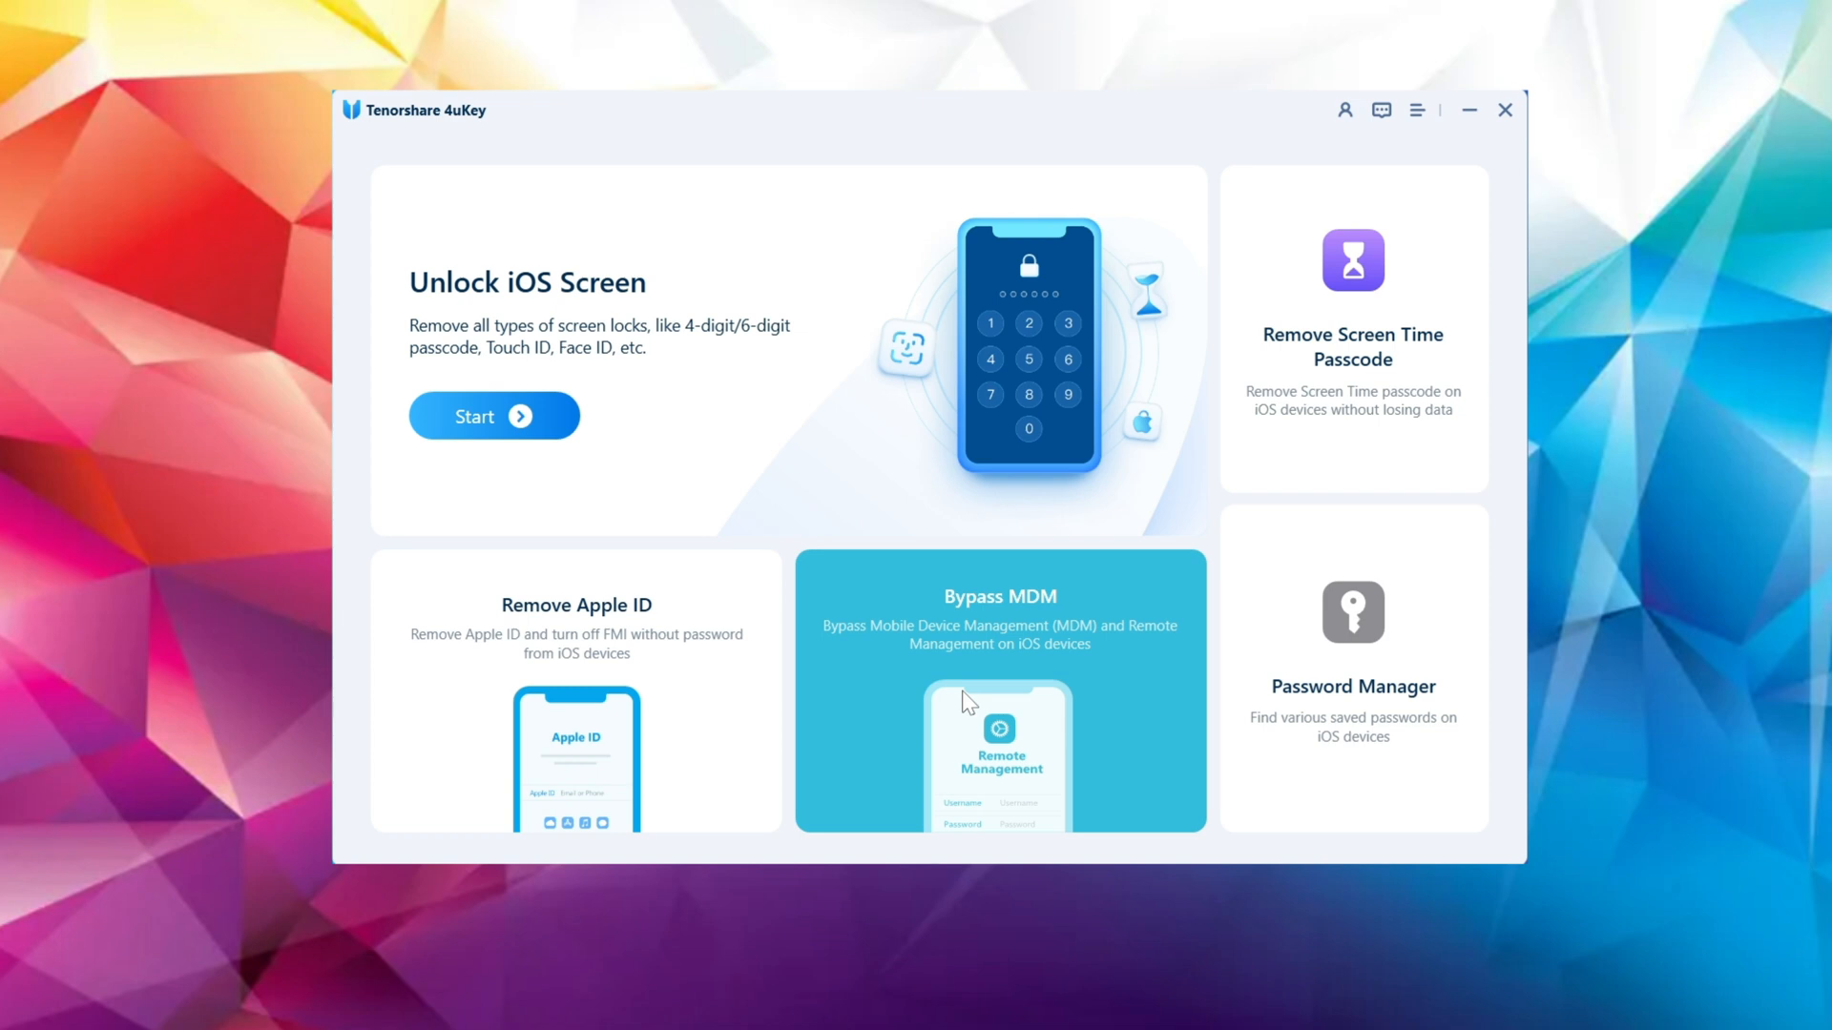
mouse_move(1337, 639)
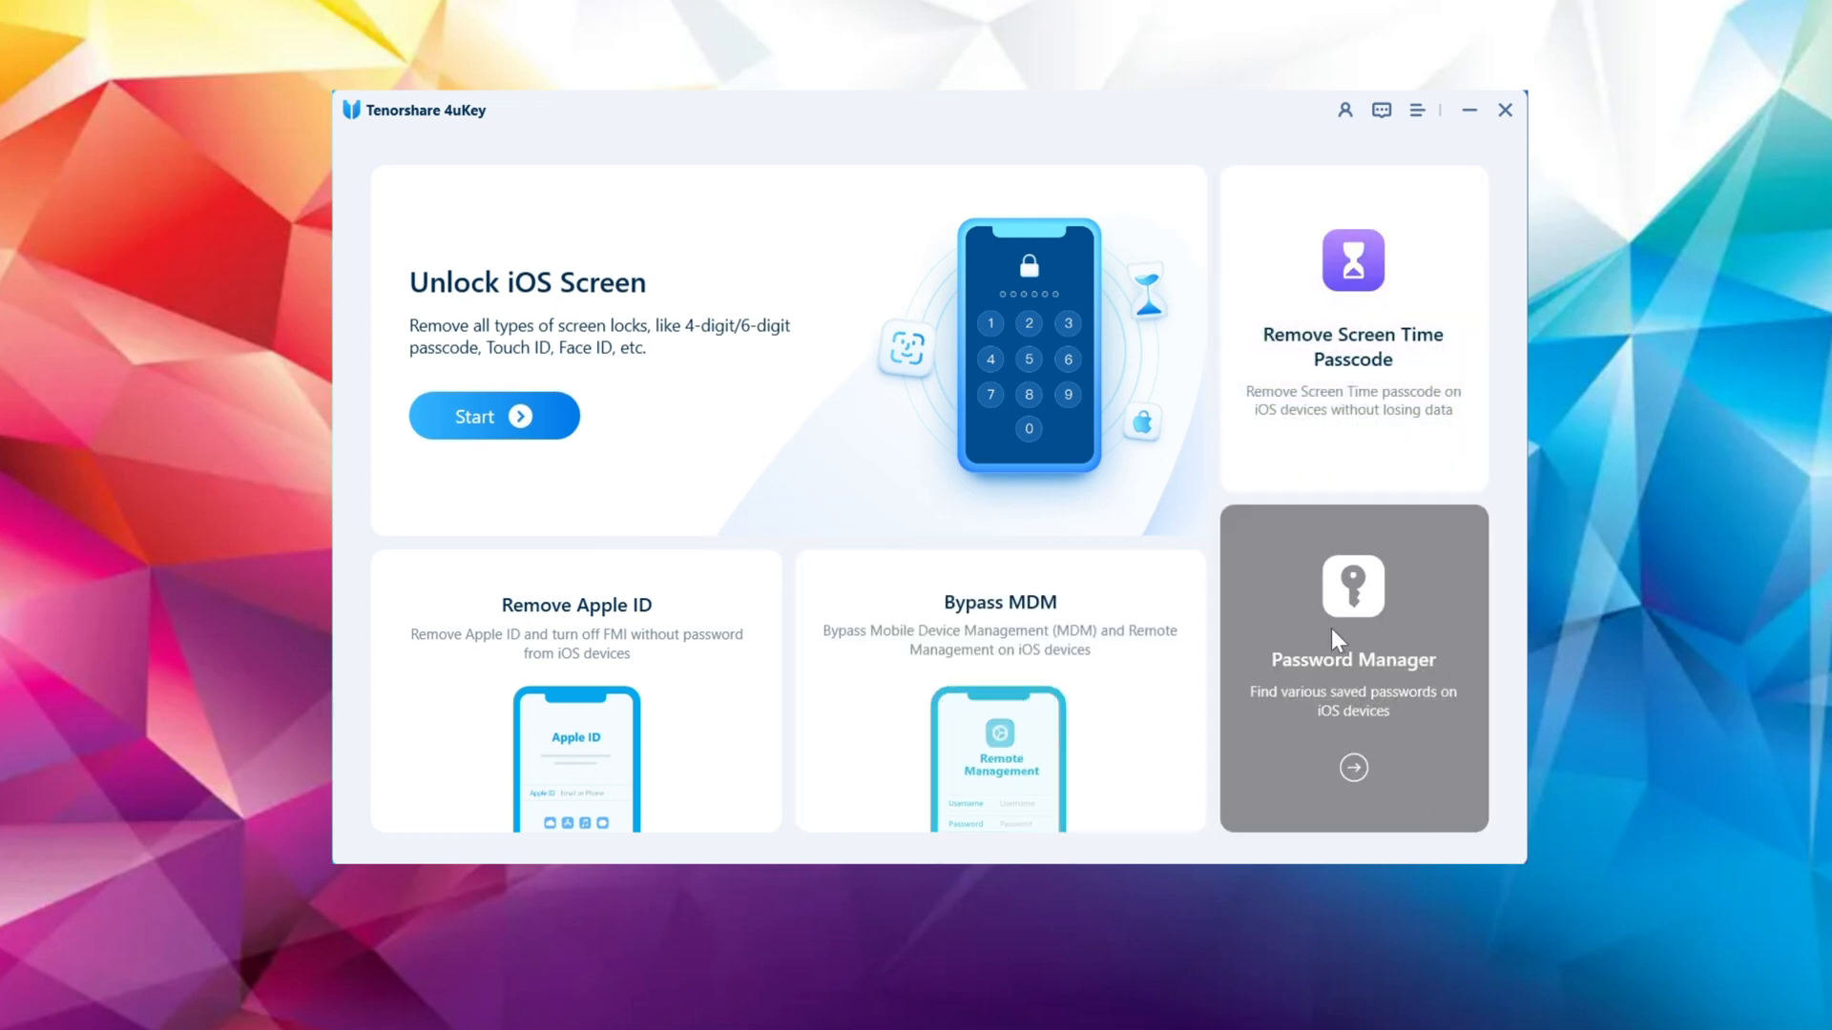
mouse_move(912, 496)
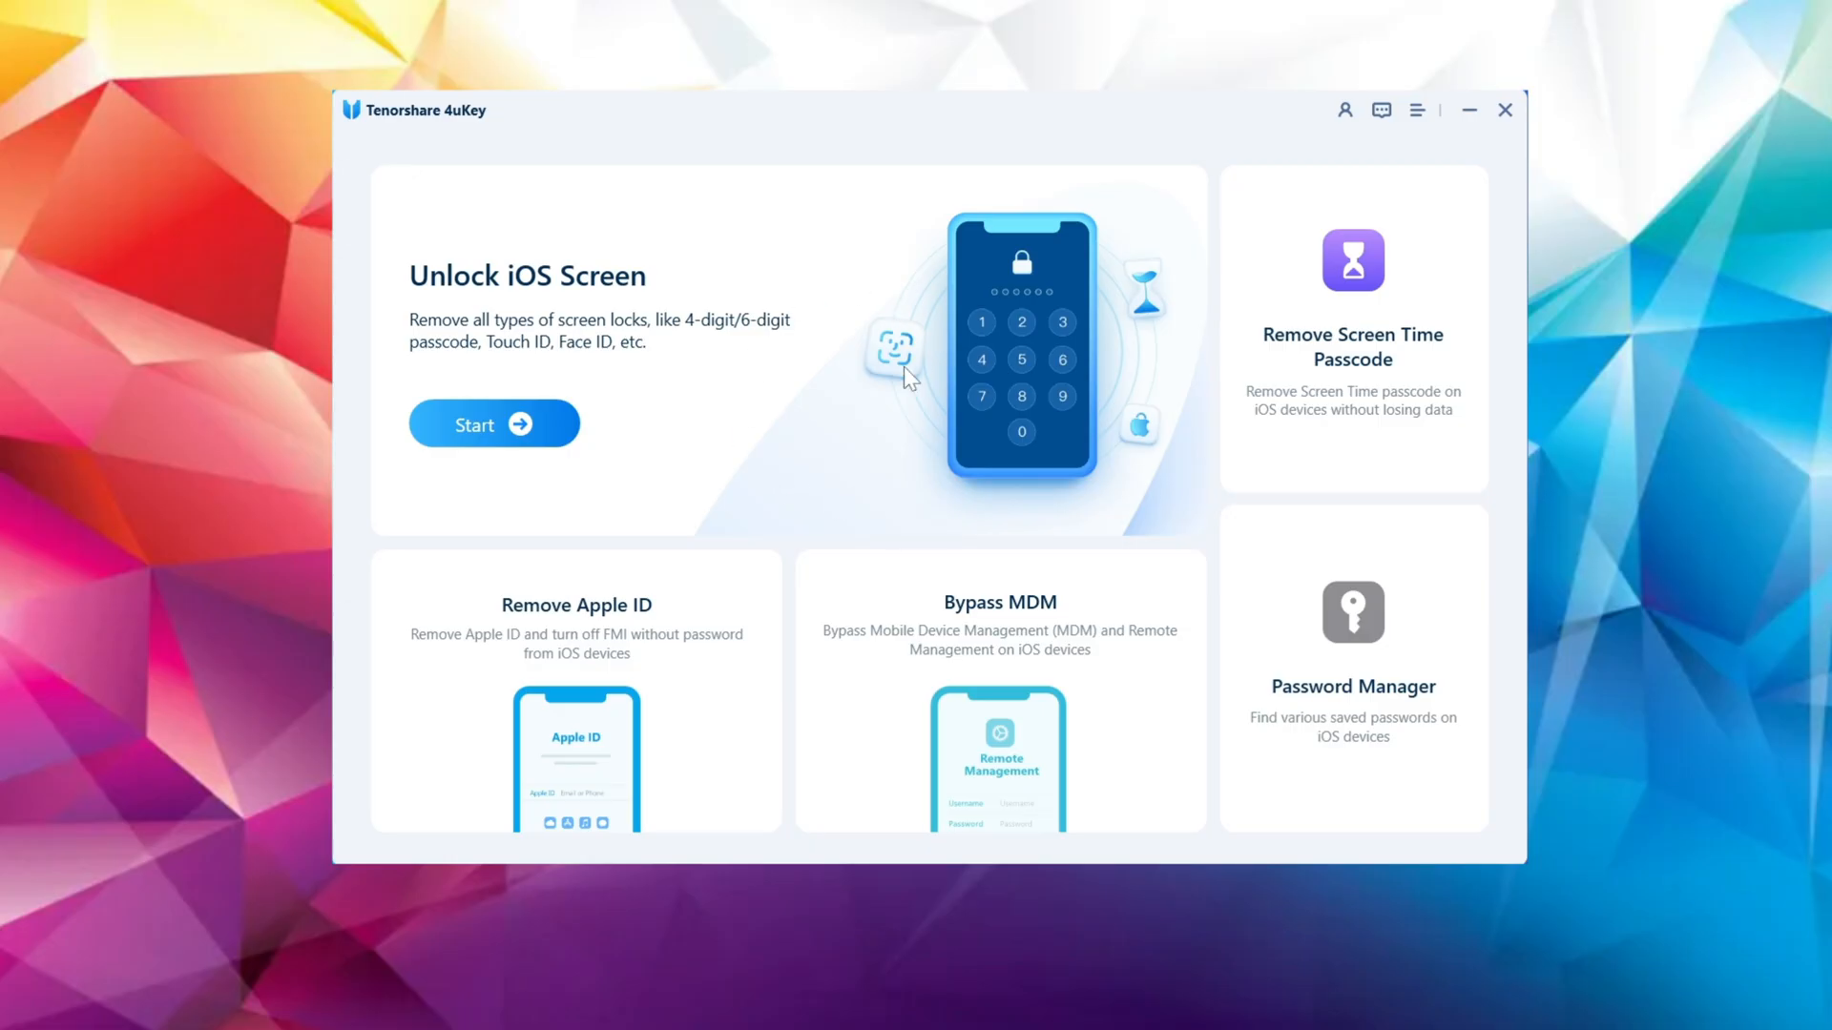
mouse_move(559, 435)
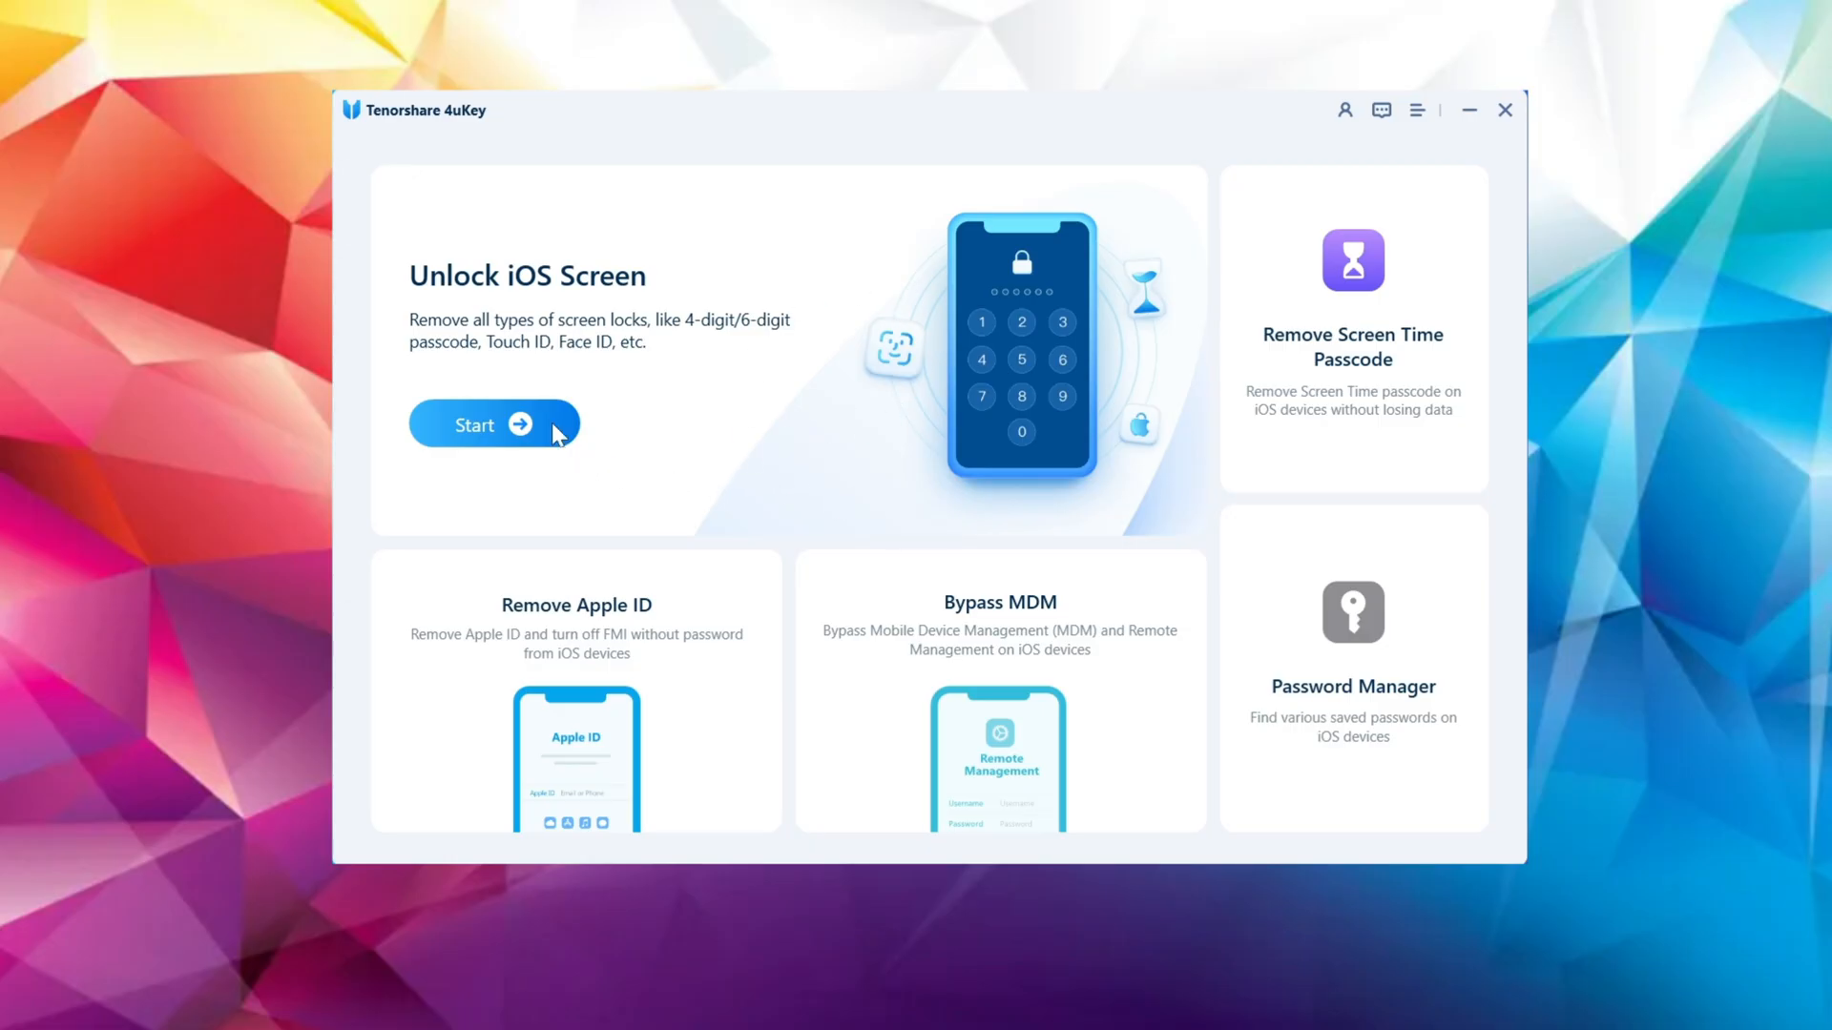
- Start Unlock iOS Screen and proceed to remove the iPhone's lock screen passcode
left_click(492, 424)
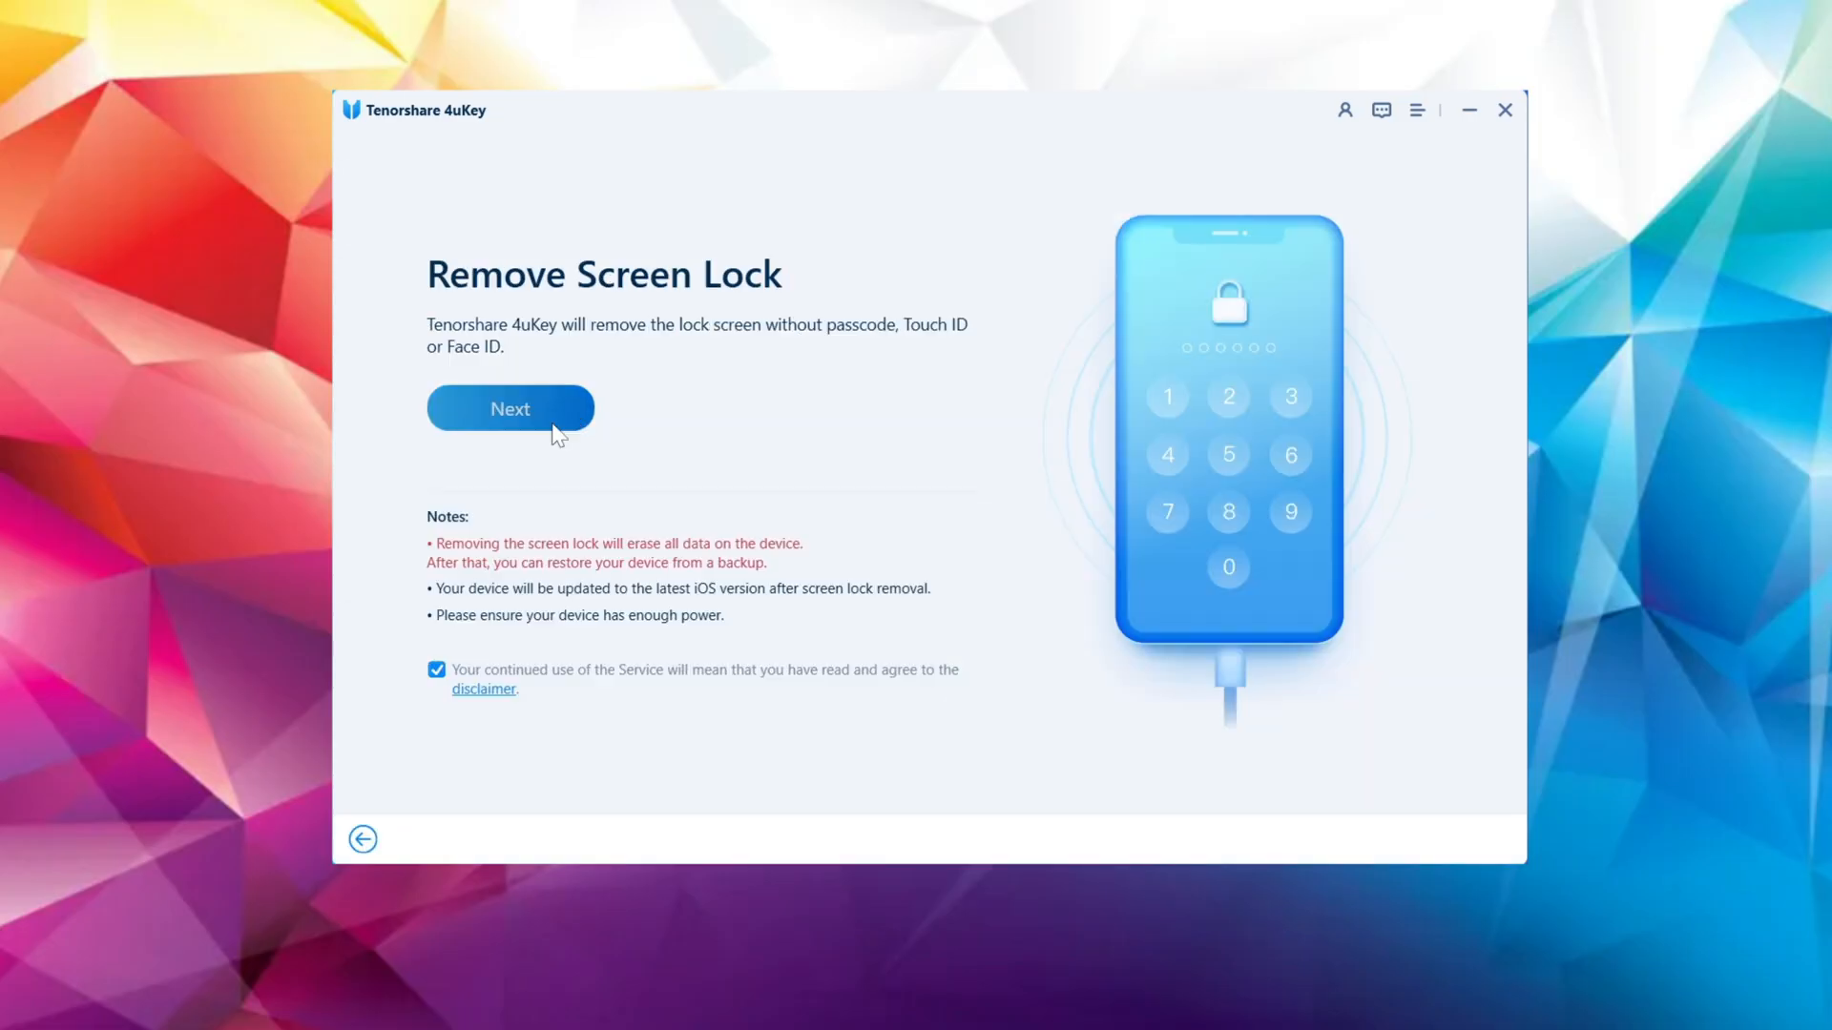
left_click(510, 408)
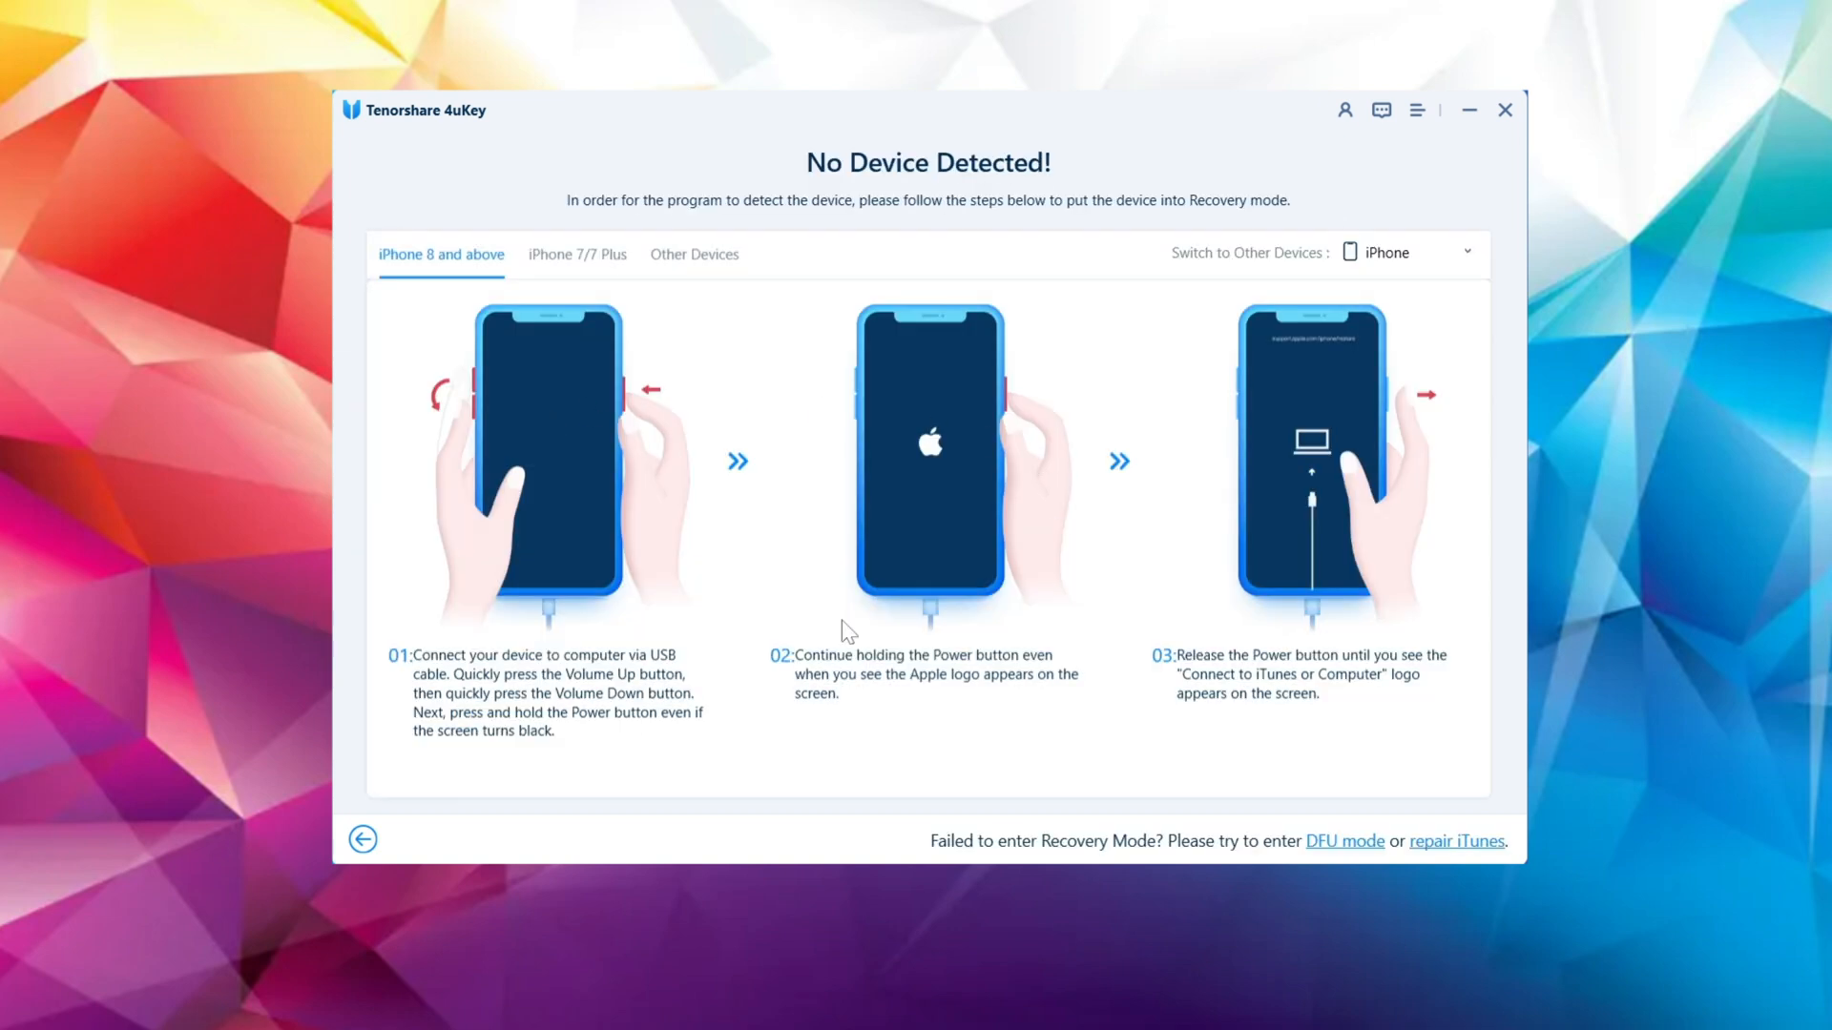
mouse_move(1408, 252)
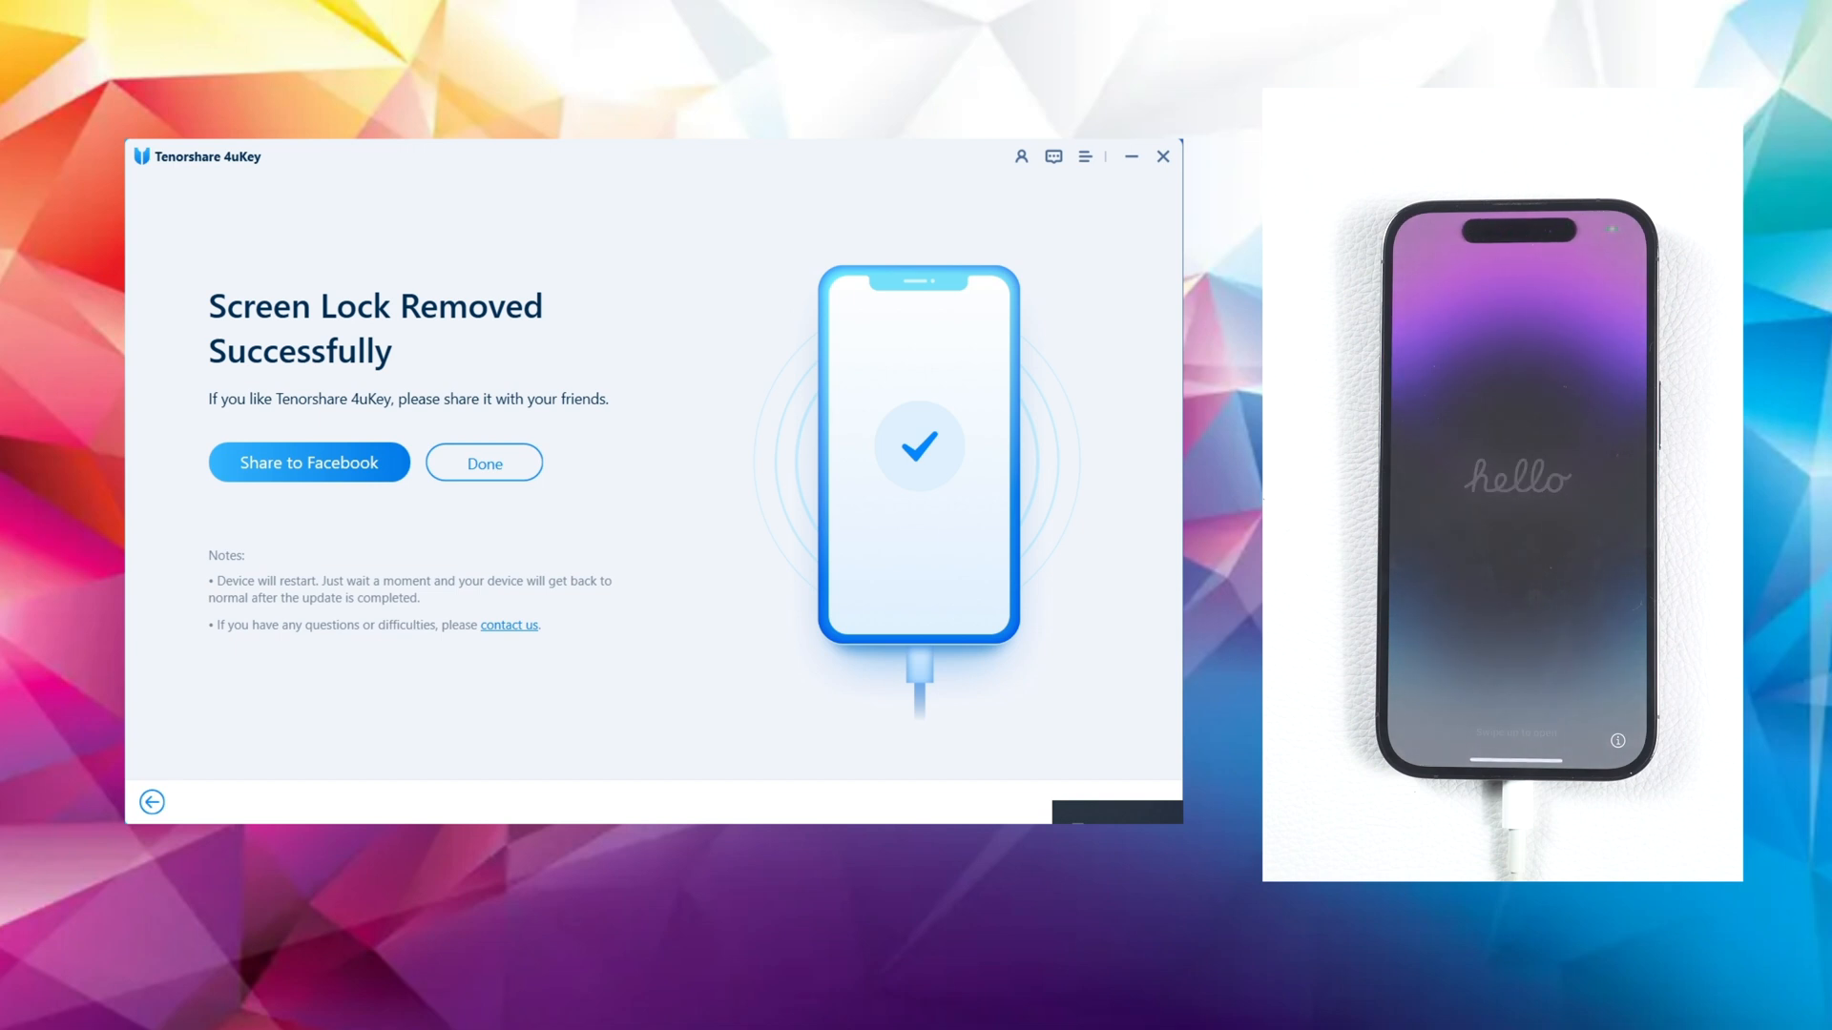
- Finish the screen lock removal, then start removing the Screen Time passcode on the iPhone 14 Pro
left_click(483, 462)
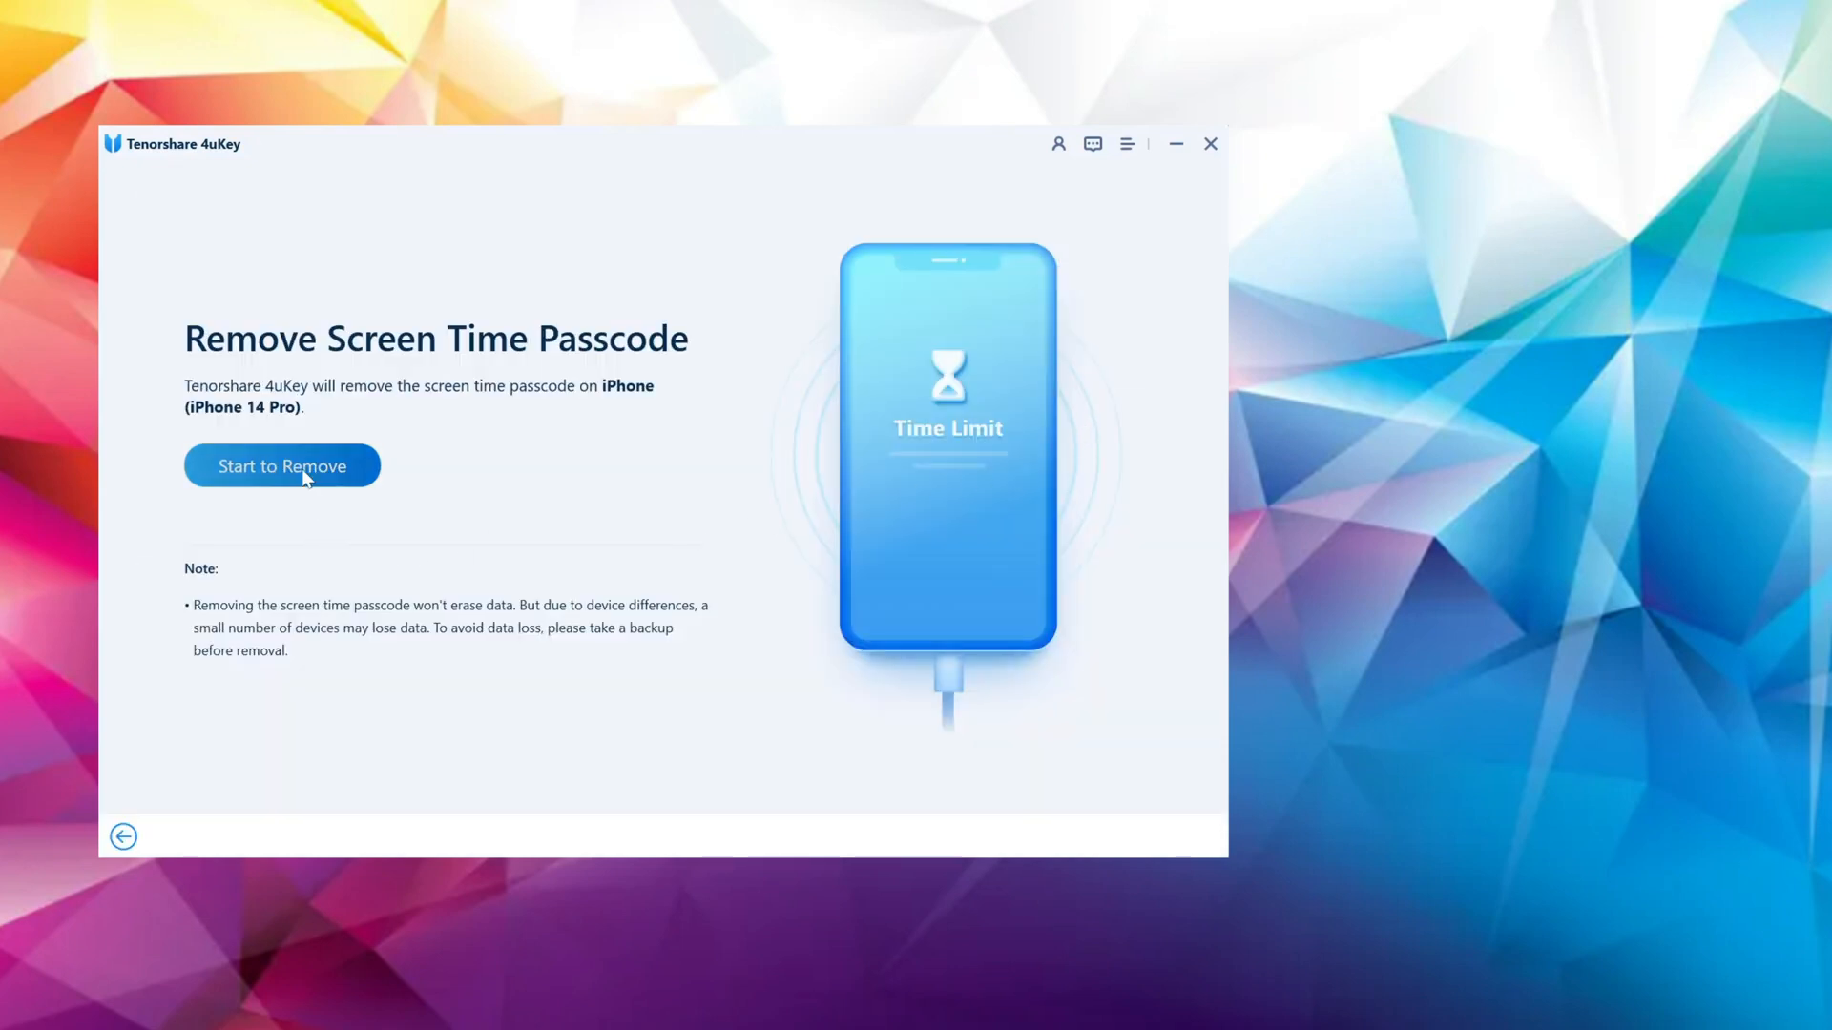
left_click(282, 466)
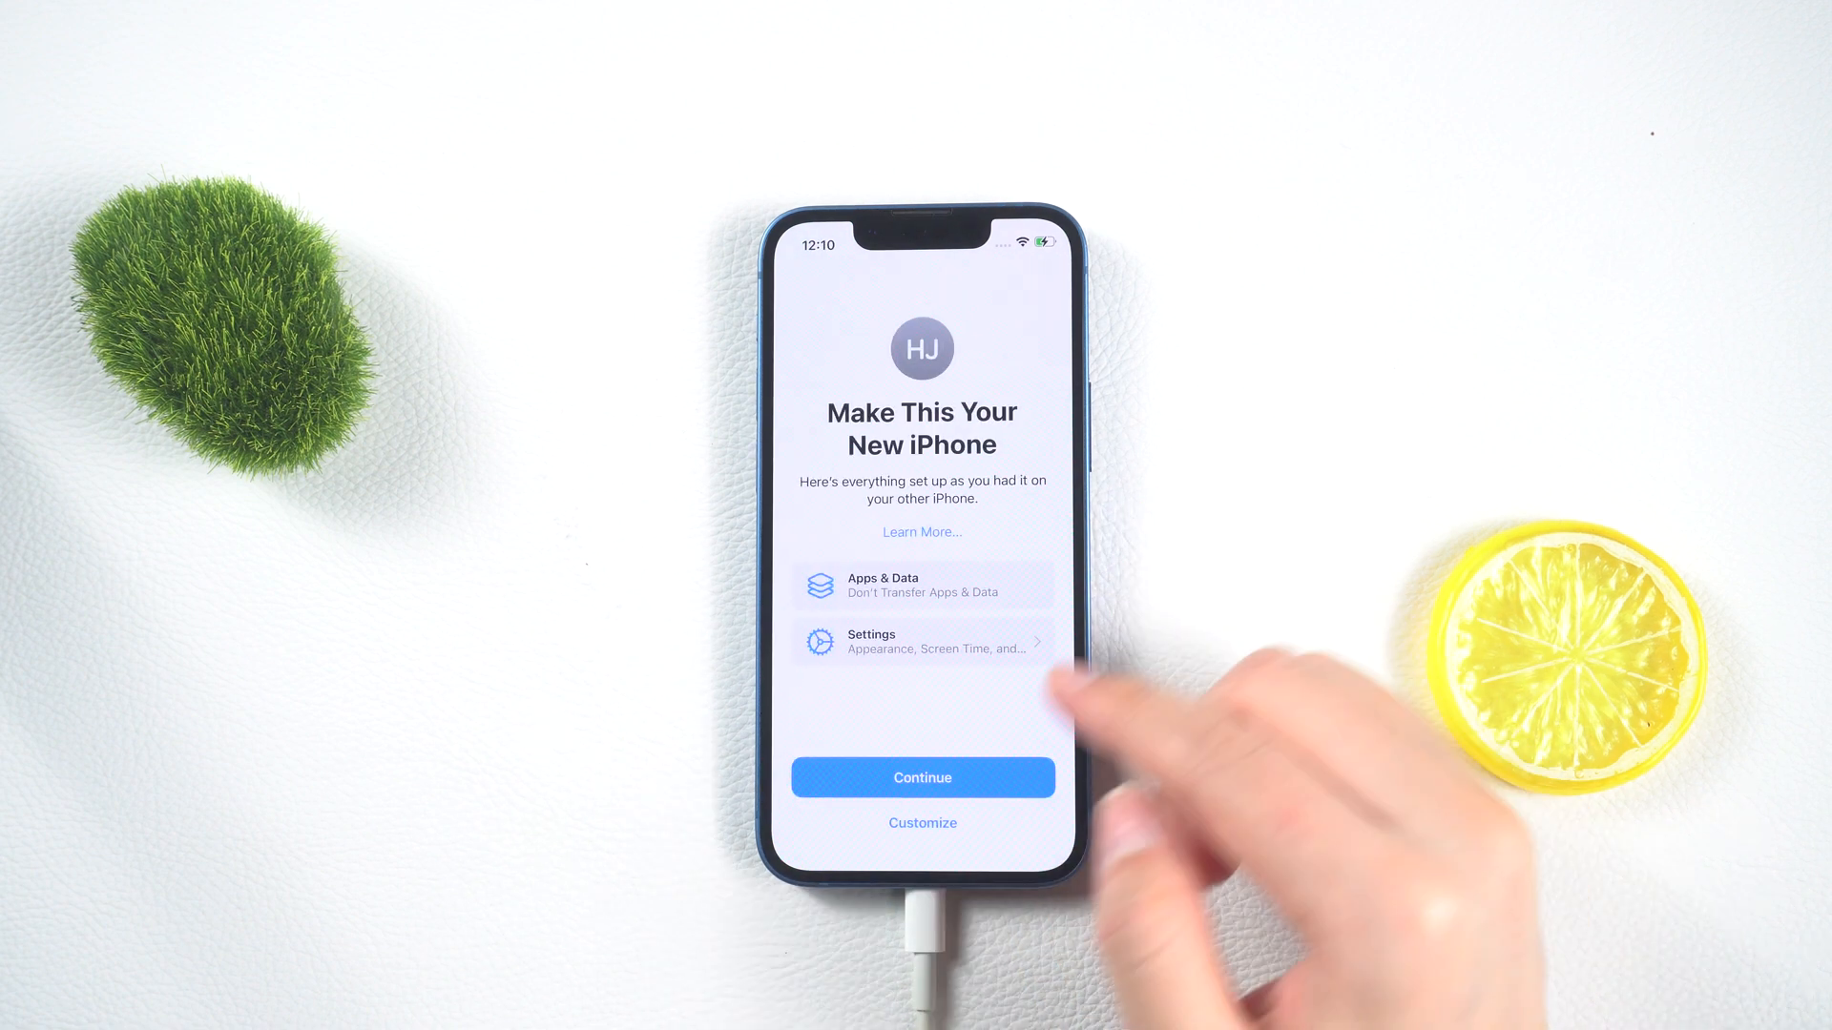
- Return to the 4uKey home overview with the Remote Management-locked iPhone connected
left_click(922, 777)
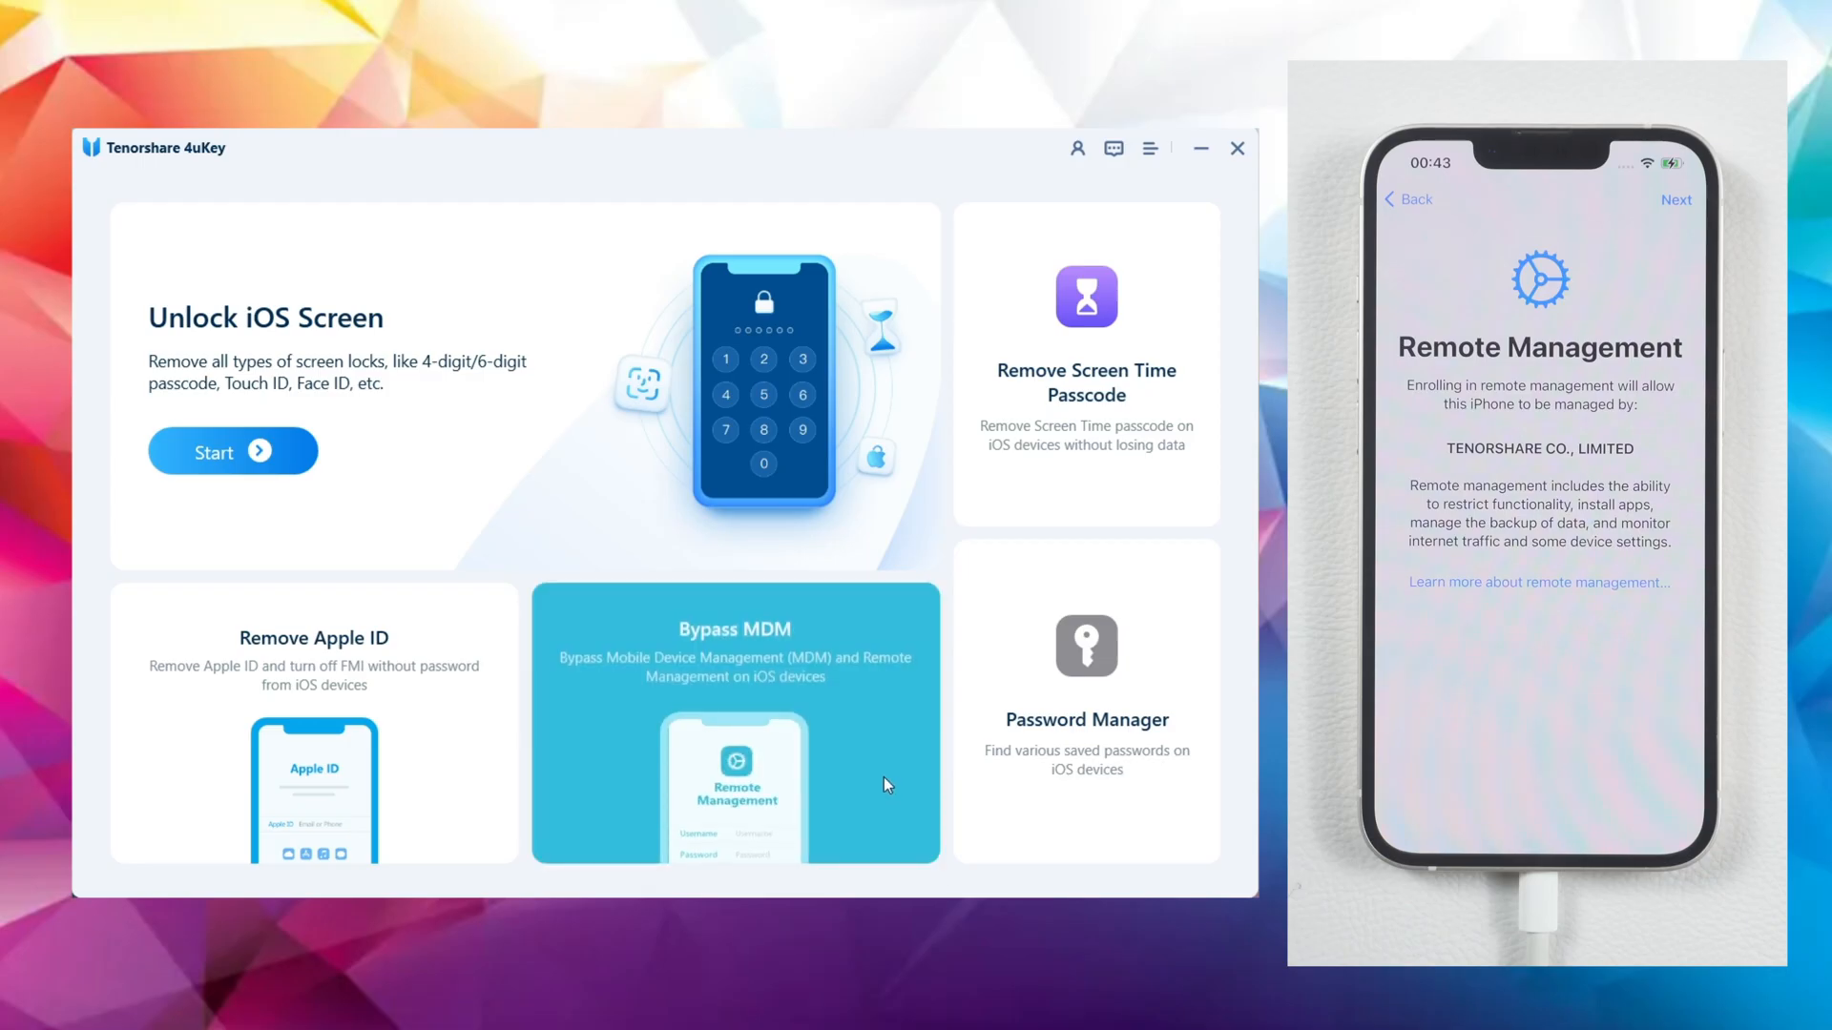
- Start Bypass MDM to remove remote management from the connected iPhone 13
left_click(735, 721)
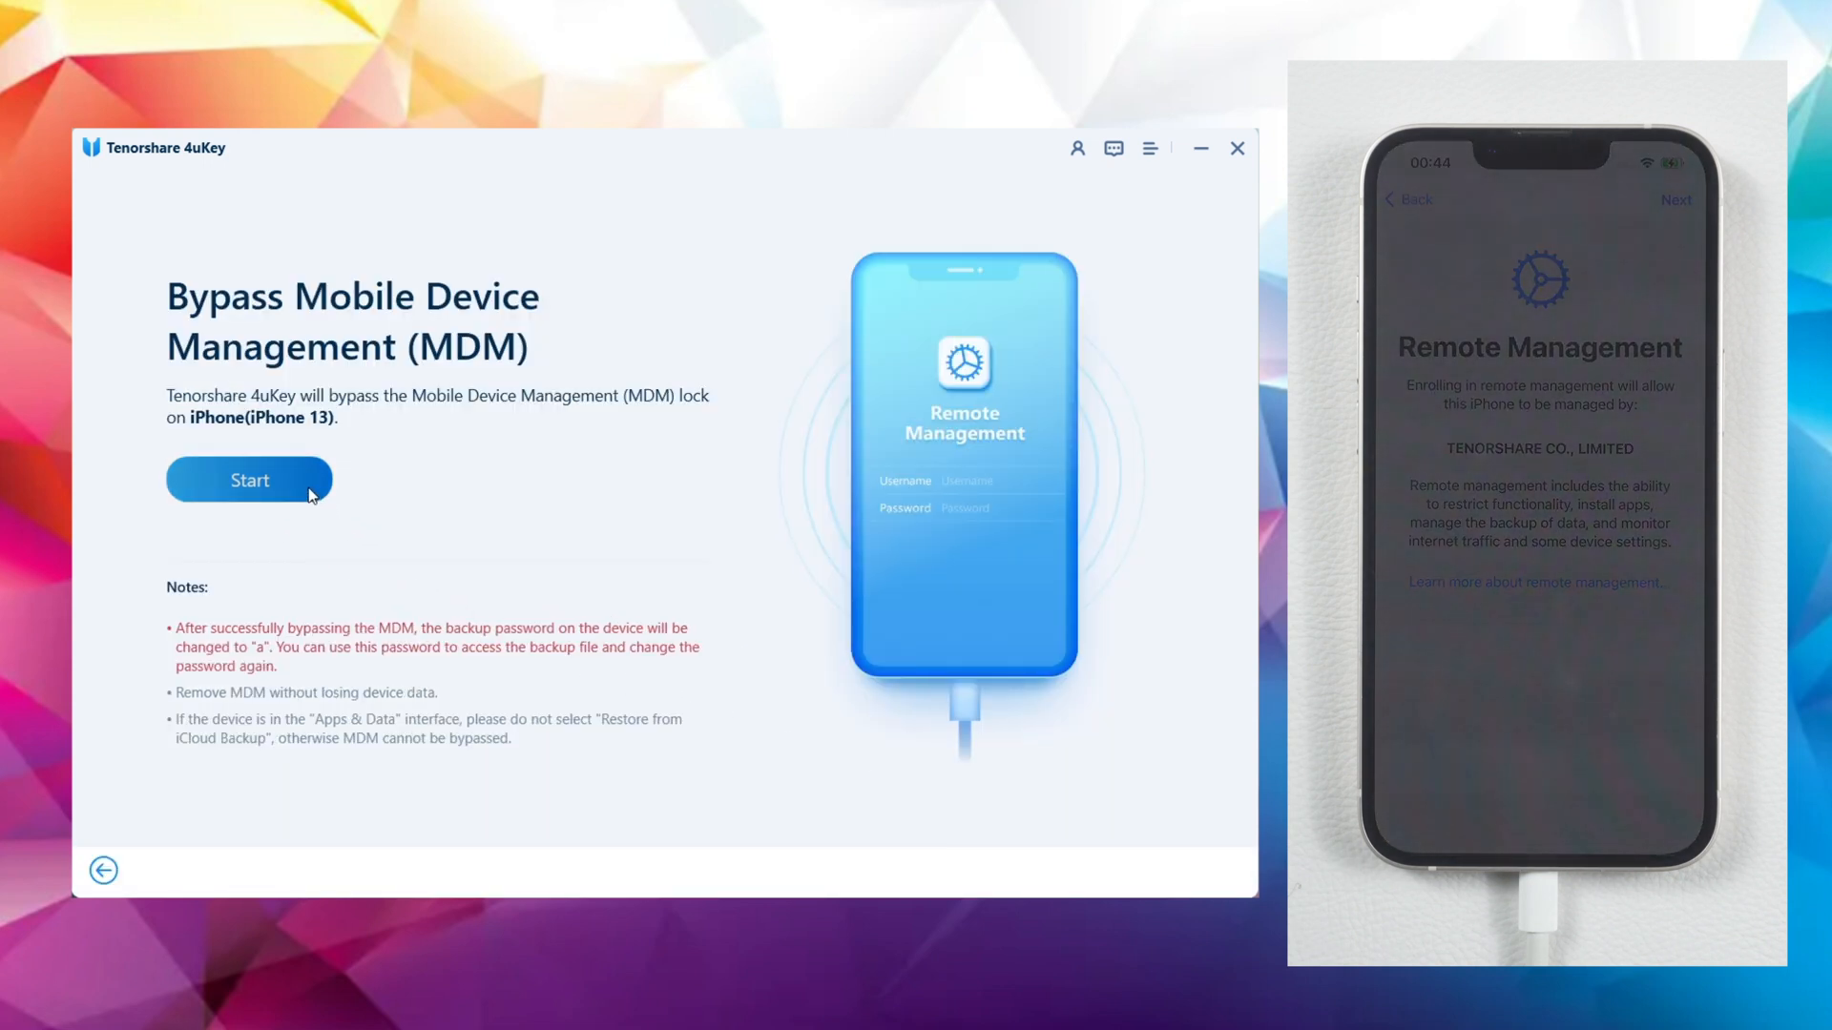
left_click(248, 481)
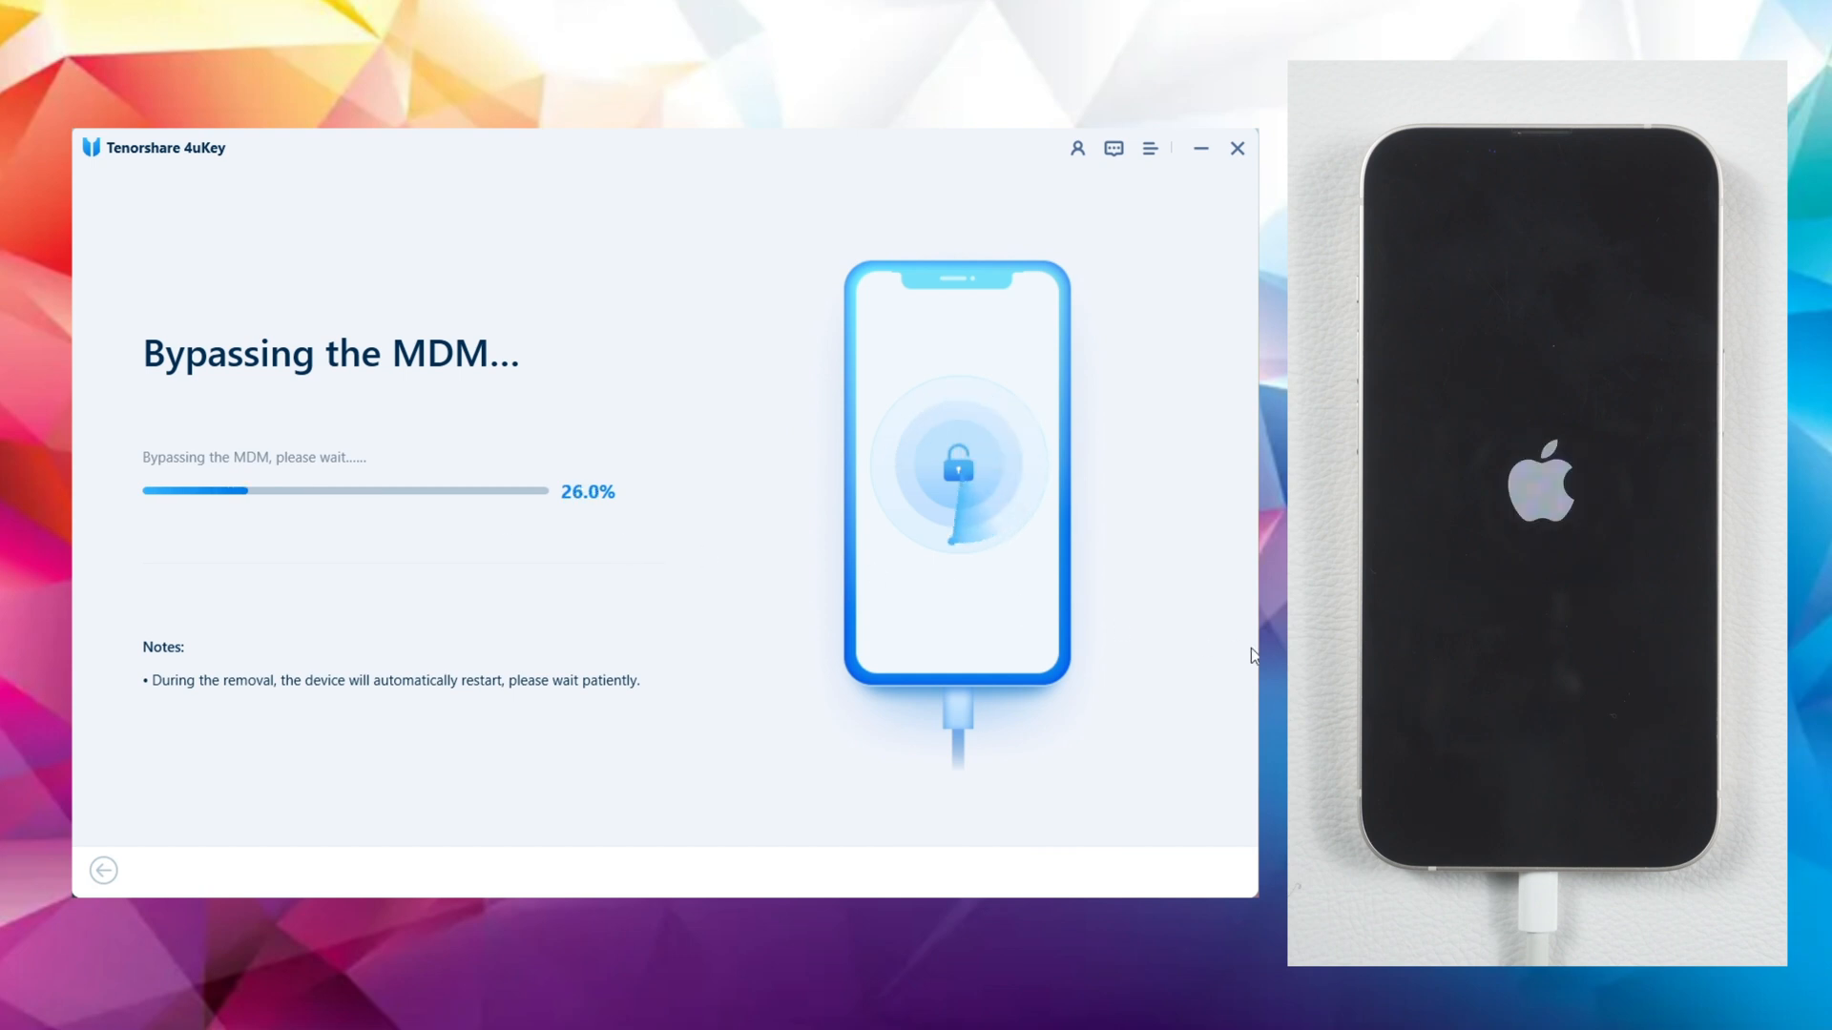